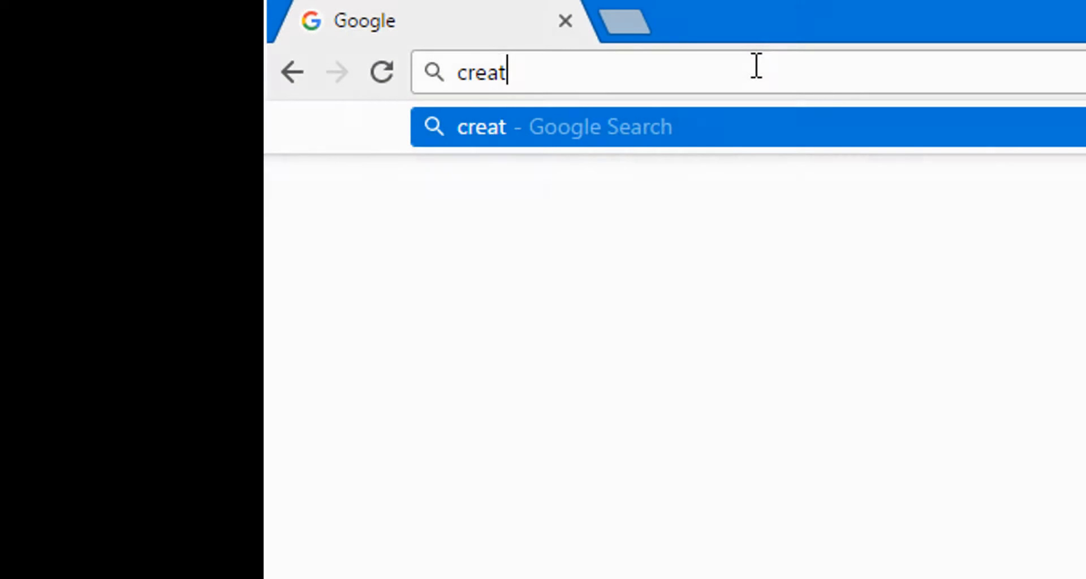
Go to create.arduino.cc and launch the Arduino Web Editor tile.
type("e.arduino.cc")
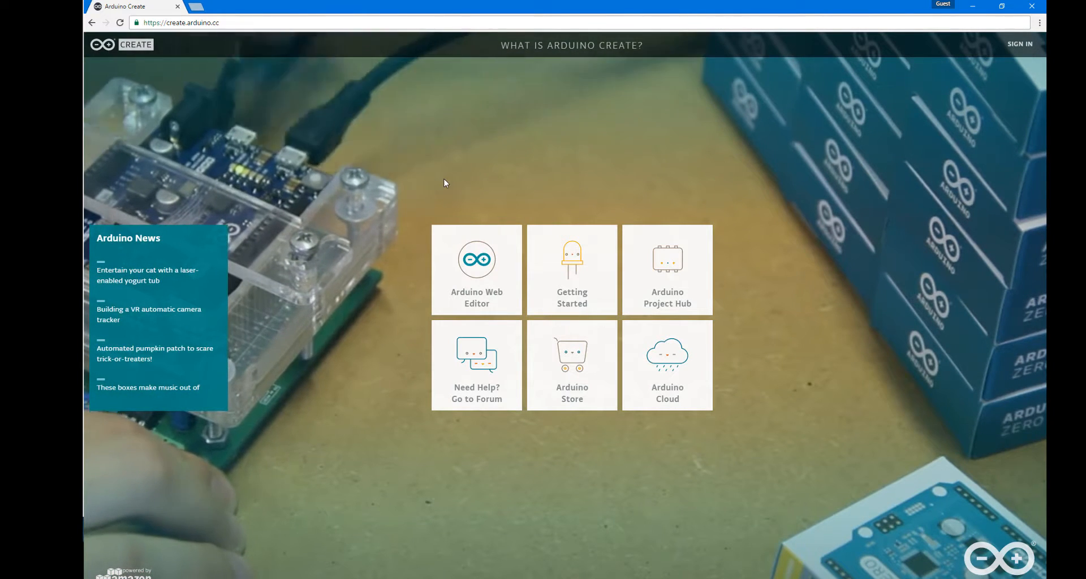
left_click(476, 269)
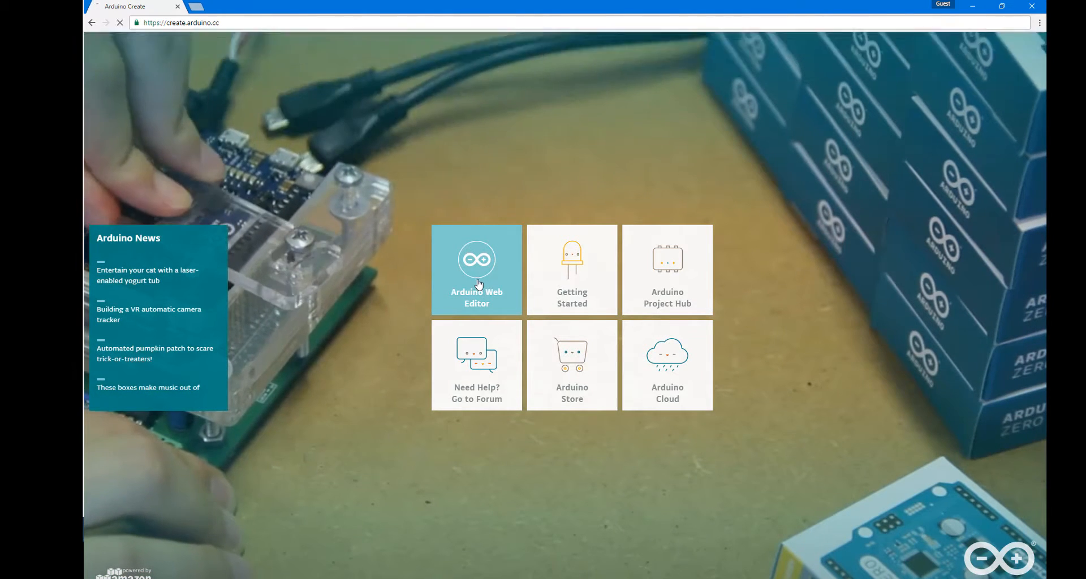
left_click(476, 270)
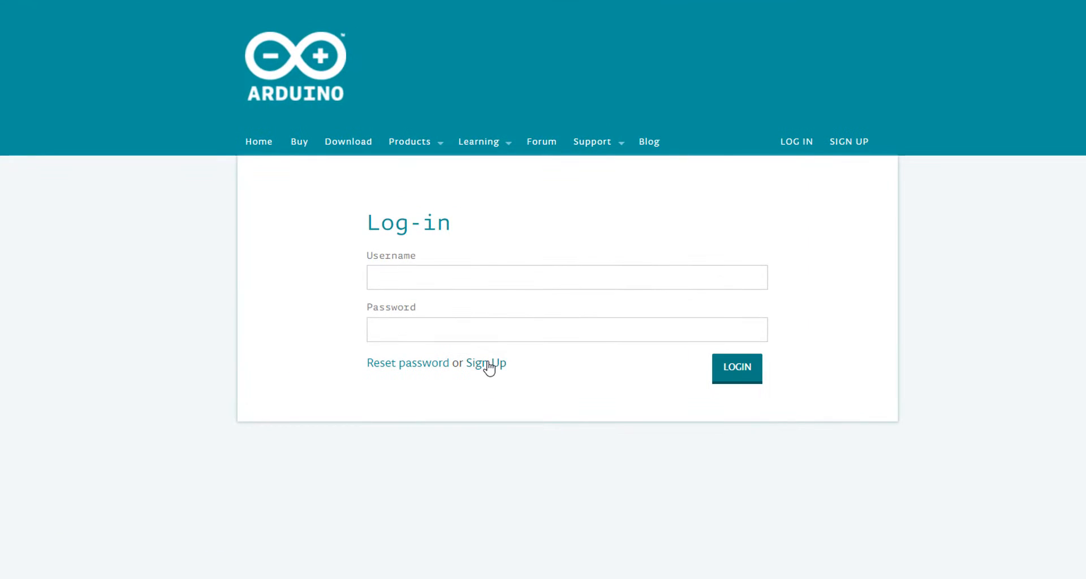
Start sign-up and enter username MakeCrateTeam with matching passwords.
left_click(485, 362)
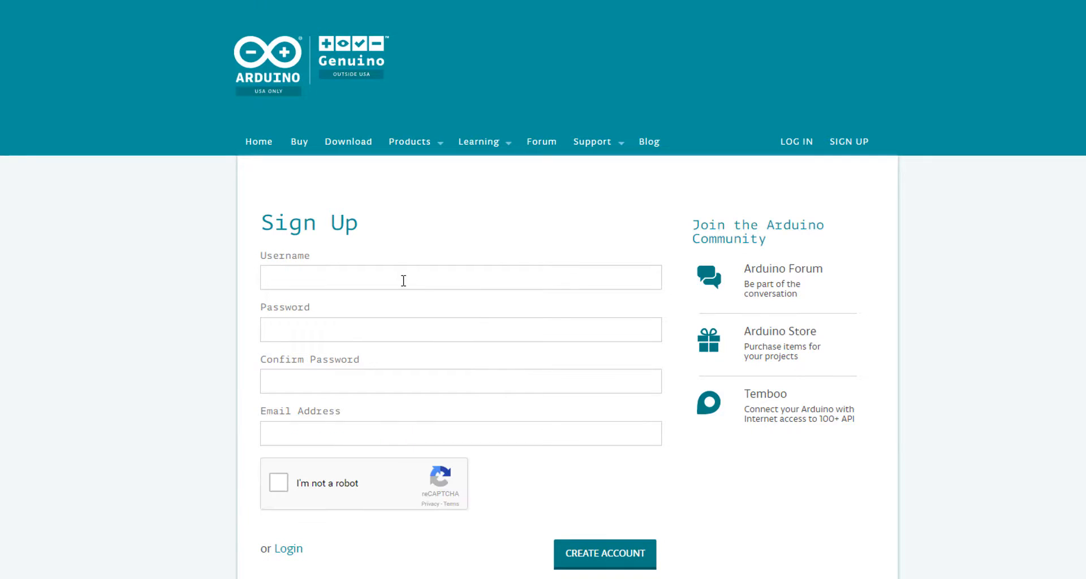
type("Make")
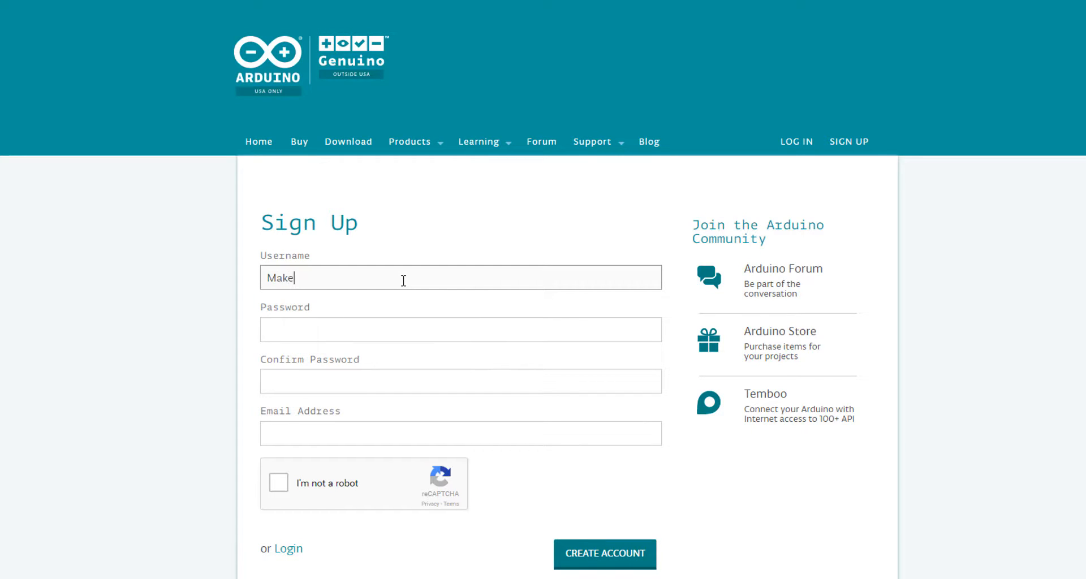
type("CrateTe")
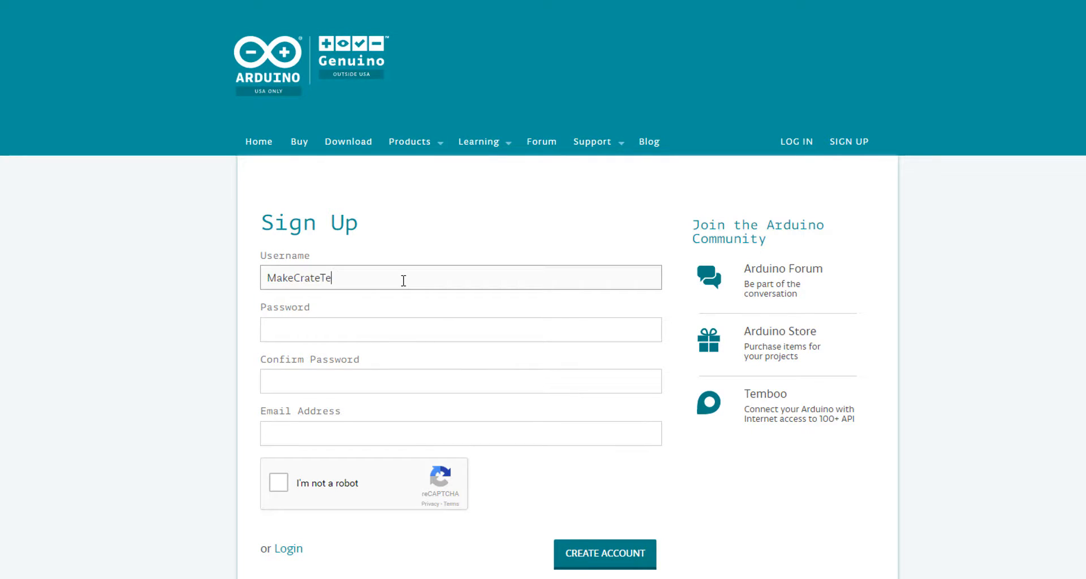
type("am")
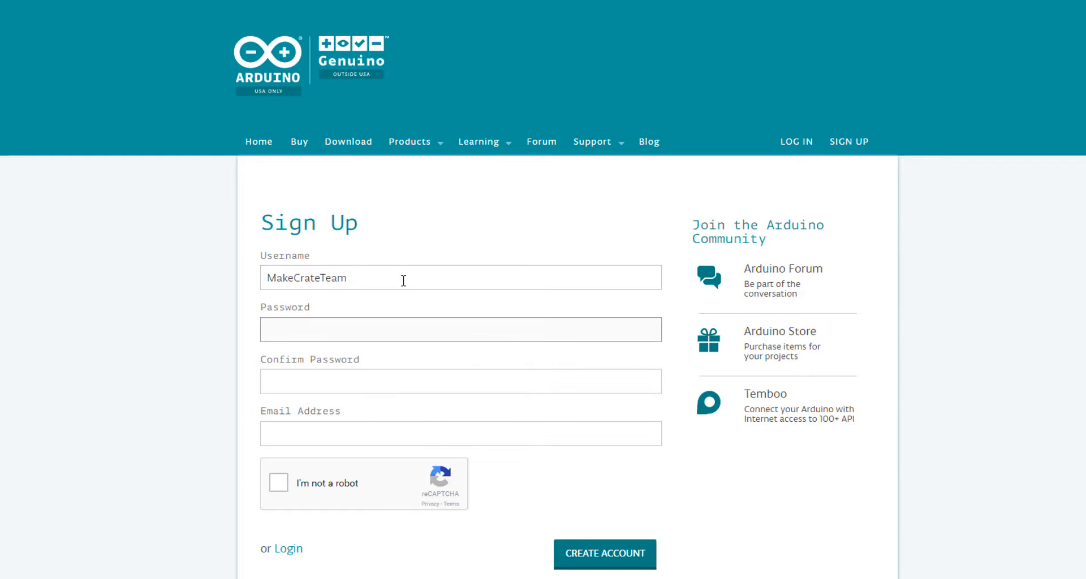
type("••••")
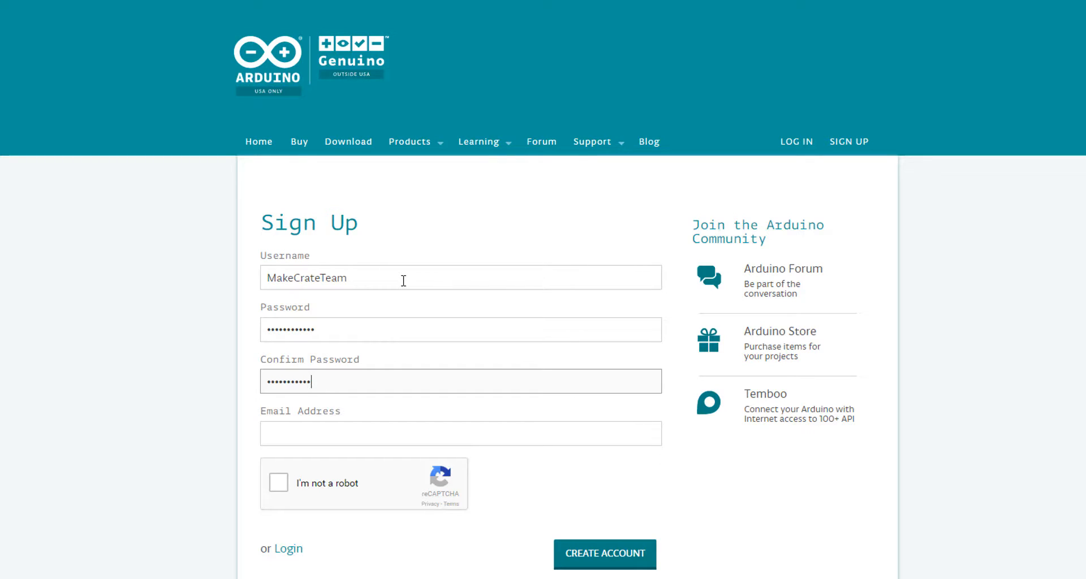
left_click(460, 433)
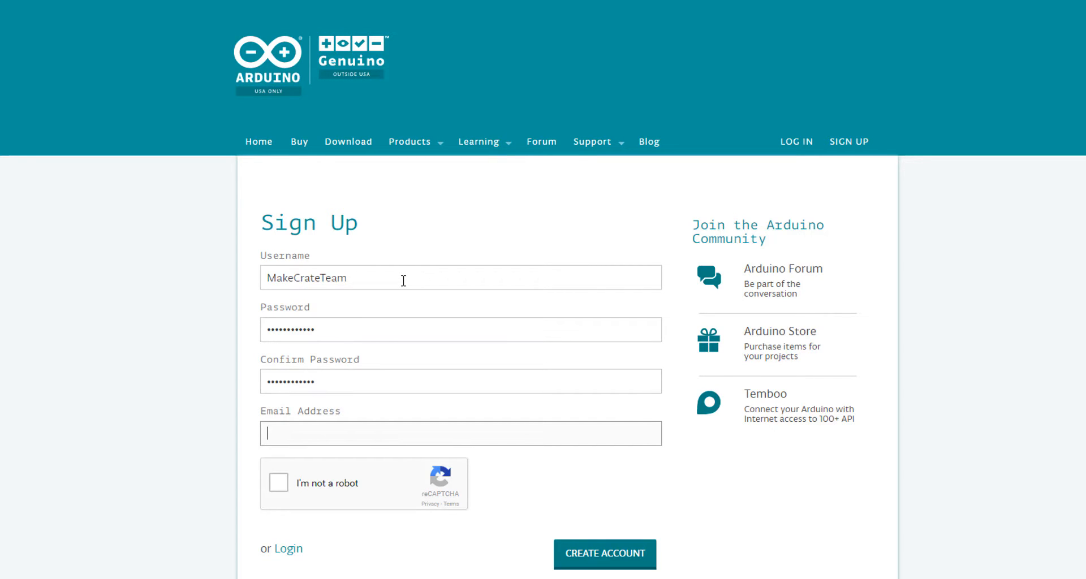
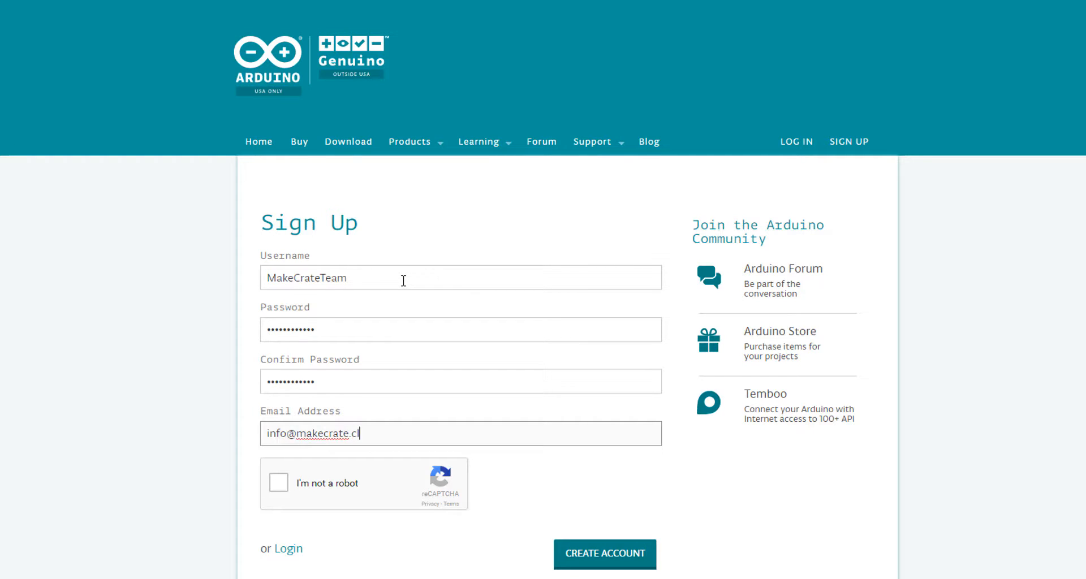
Finish the email, solve the store-front image captcha, and create the account.
type("ub")
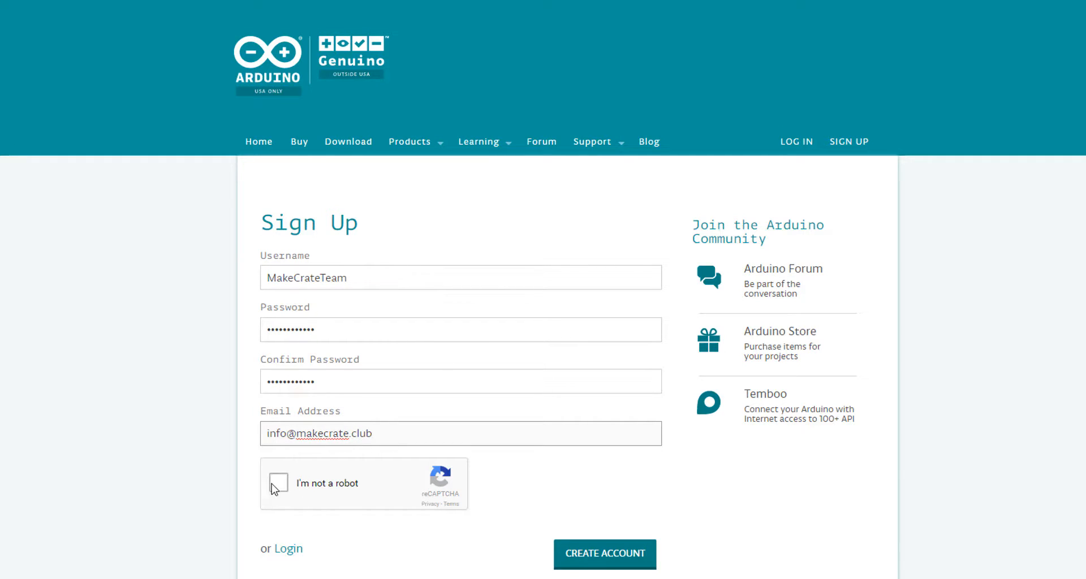
left_click(277, 483)
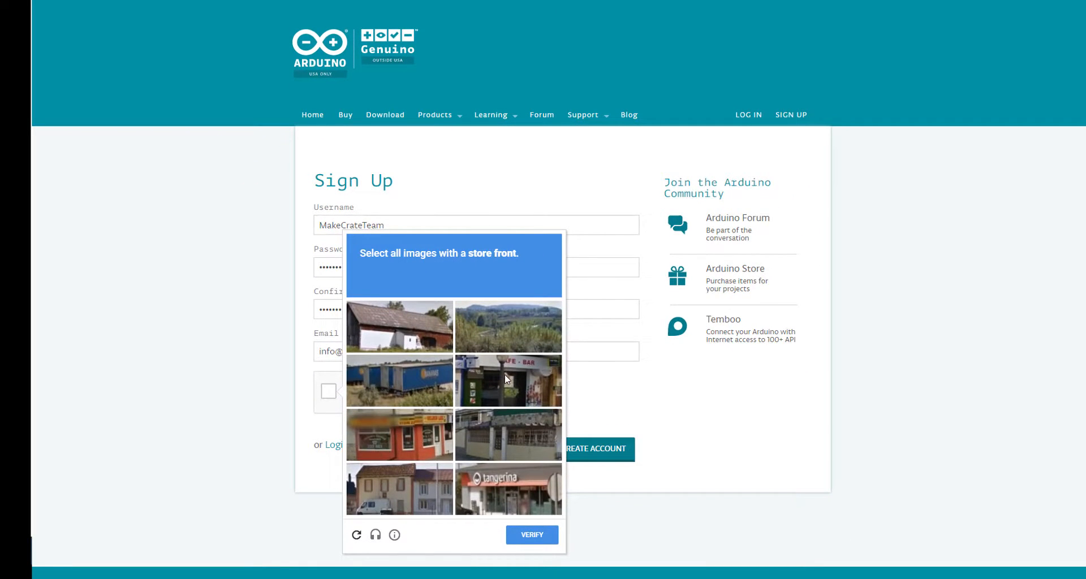
left_click(398, 435)
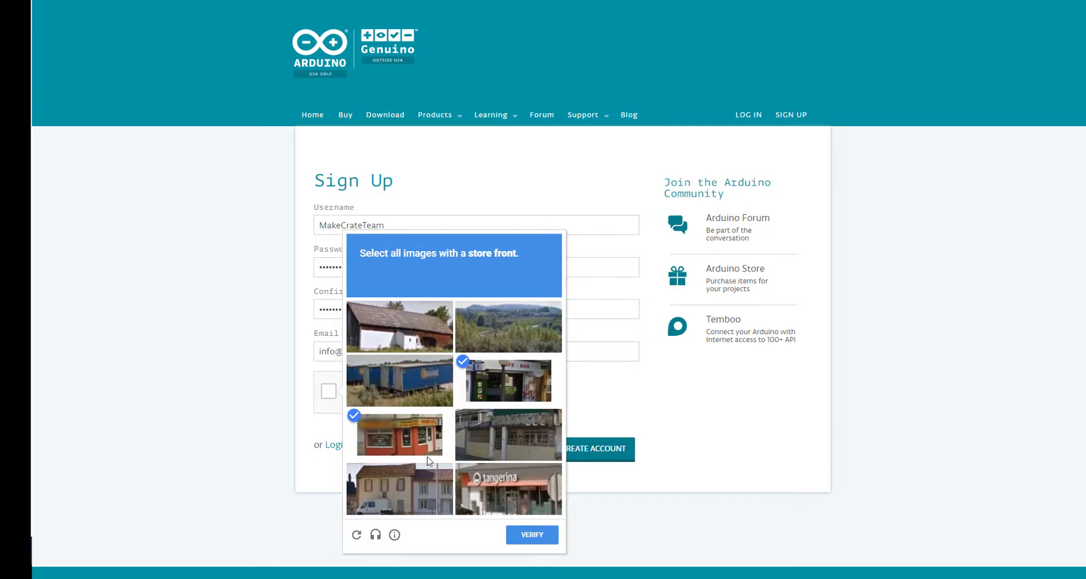
left_click(507, 490)
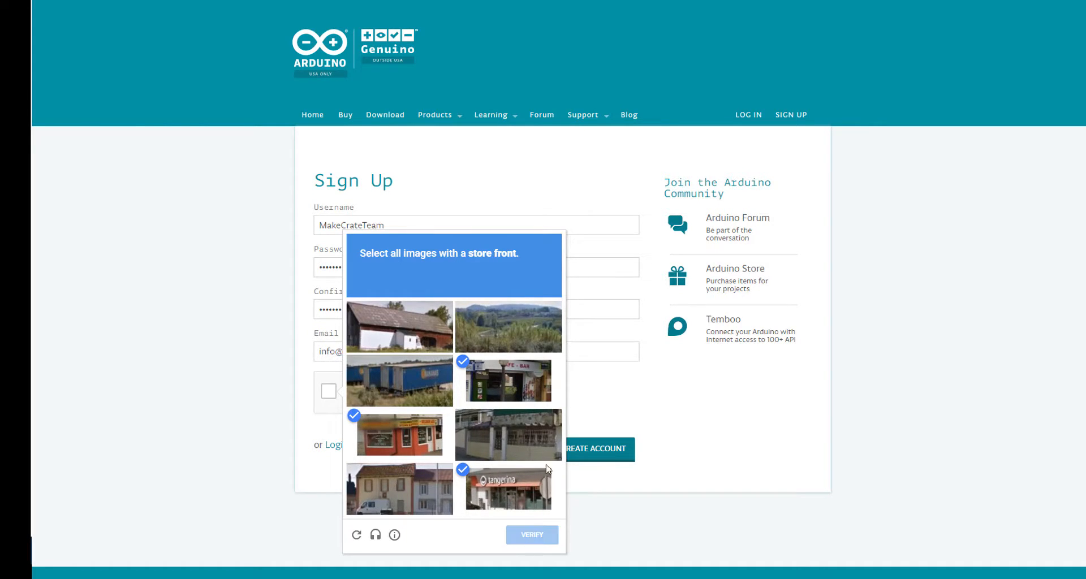
left_click(531, 535)
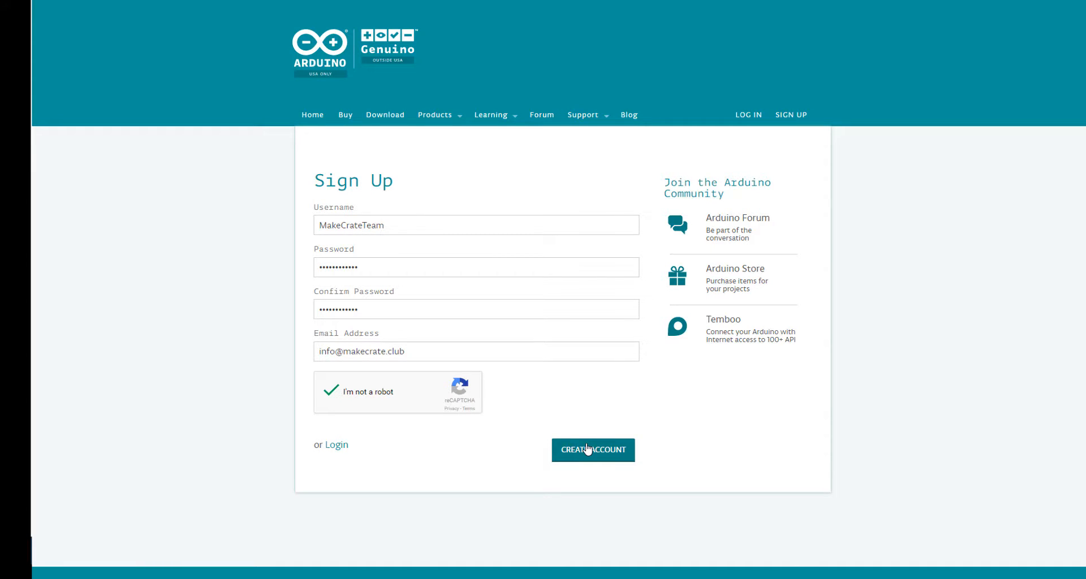
left_click(592, 449)
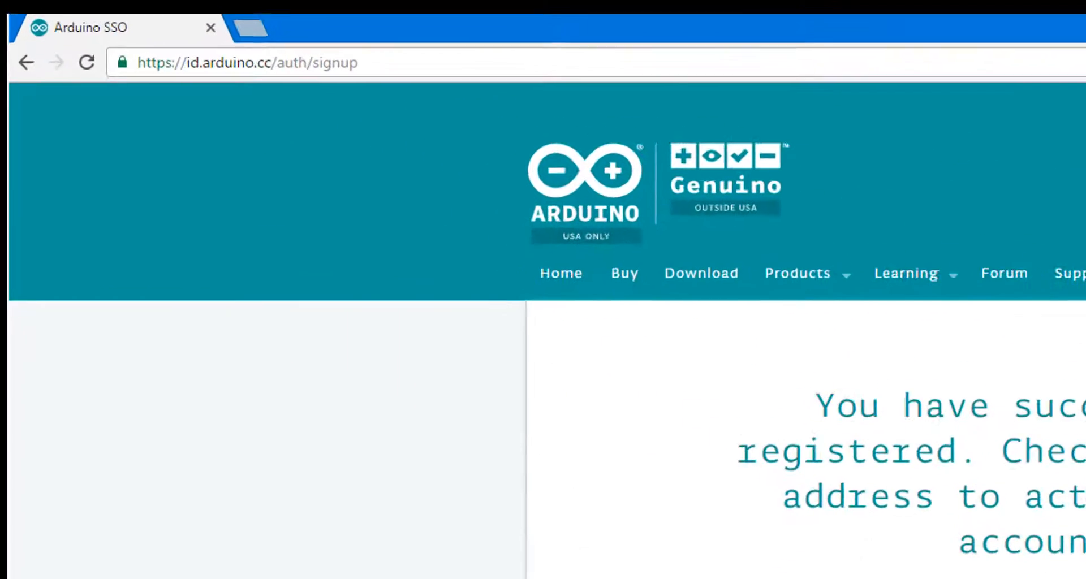
Reload create.arduino.cc, open the Web Editor and log in with the new account.
type("create")
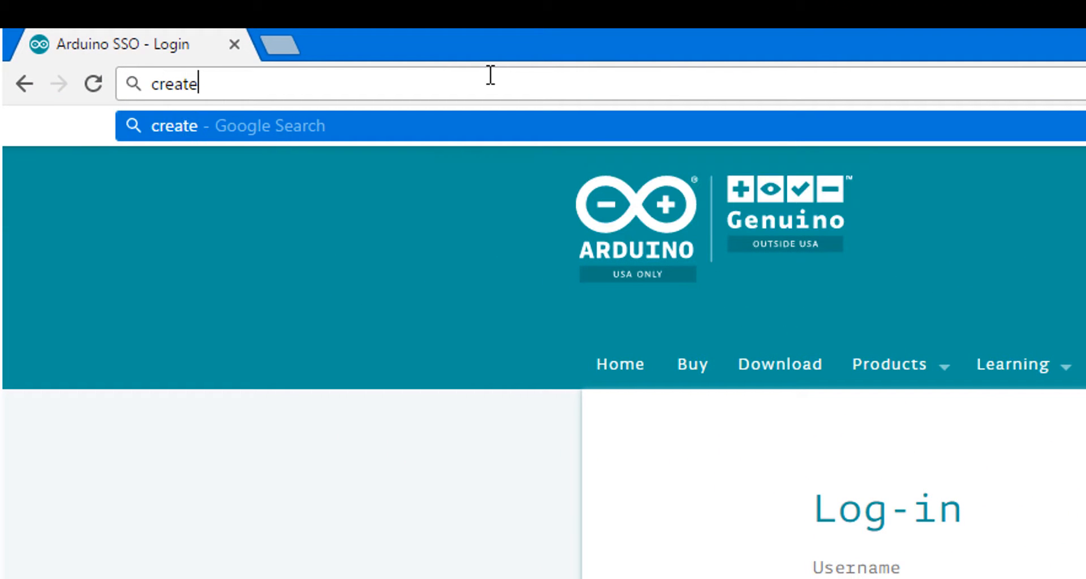
type(".arduin")
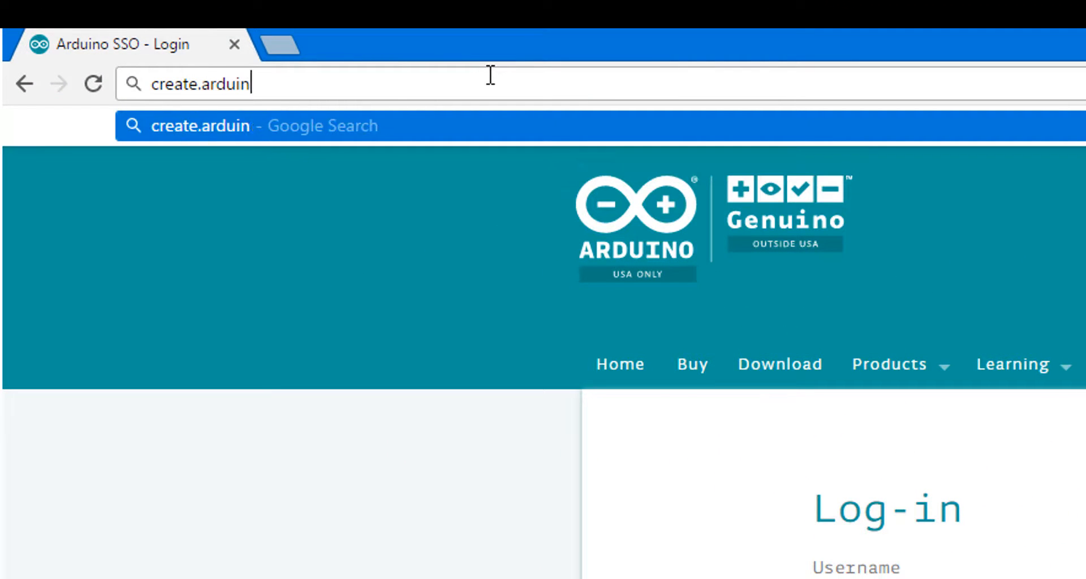
key("Return")
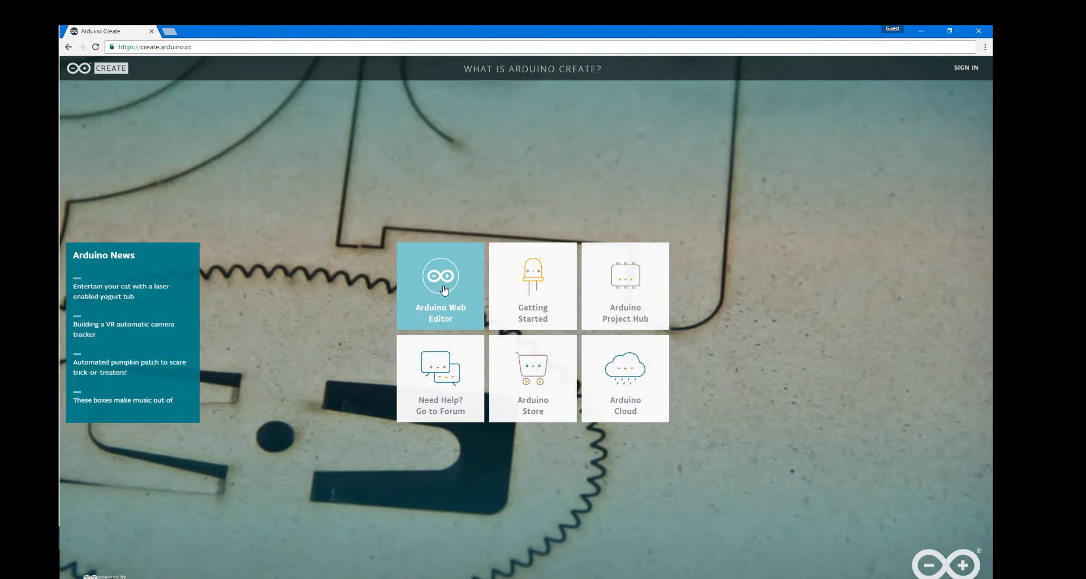
left_click(441, 286)
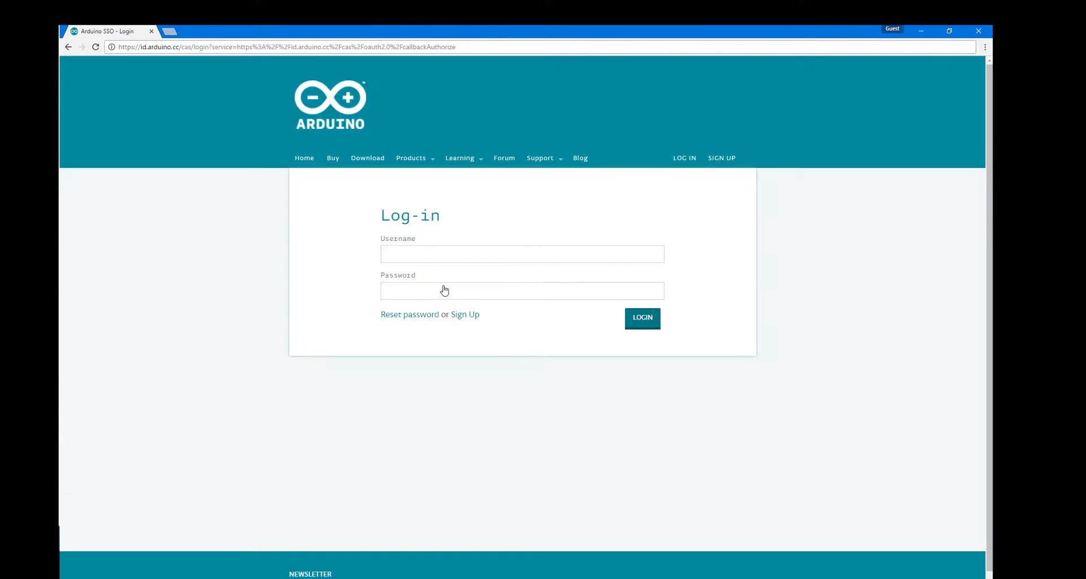
type("MakeCrateTeam")
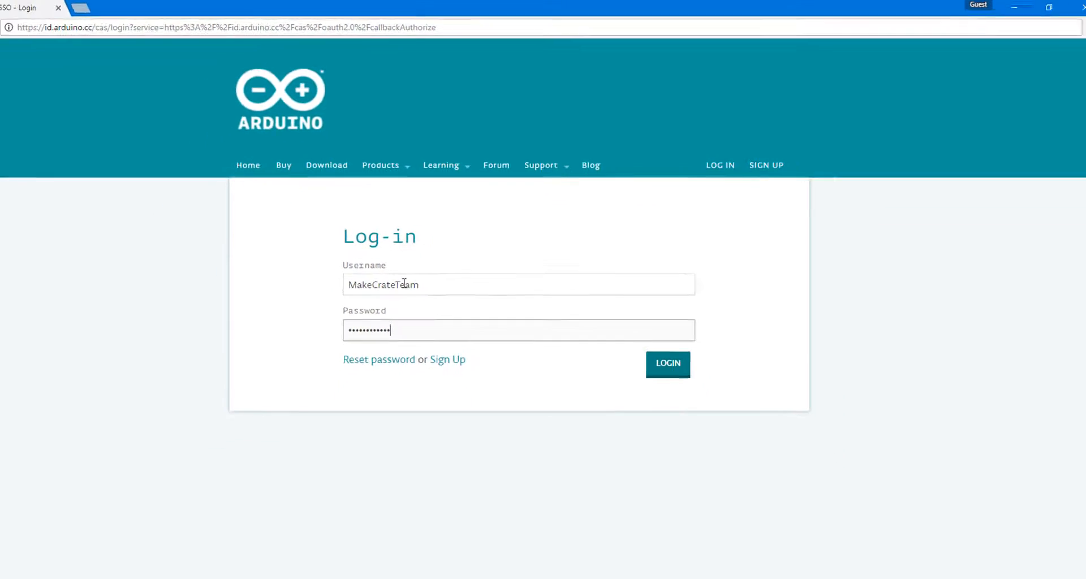
left_click(667, 363)
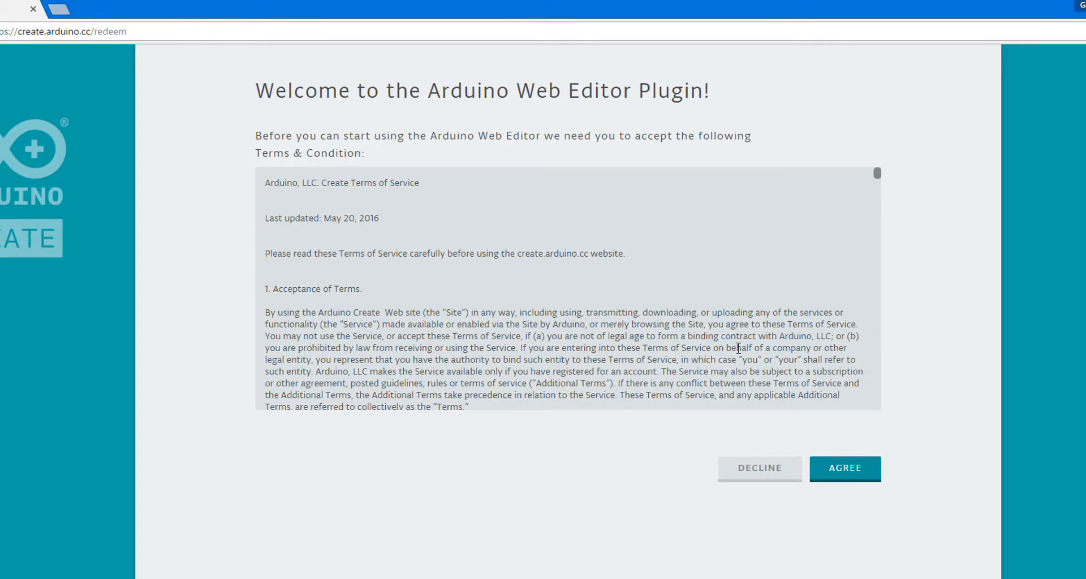
Agree to the terms and download the Windows plugin installer.
left_click(844, 467)
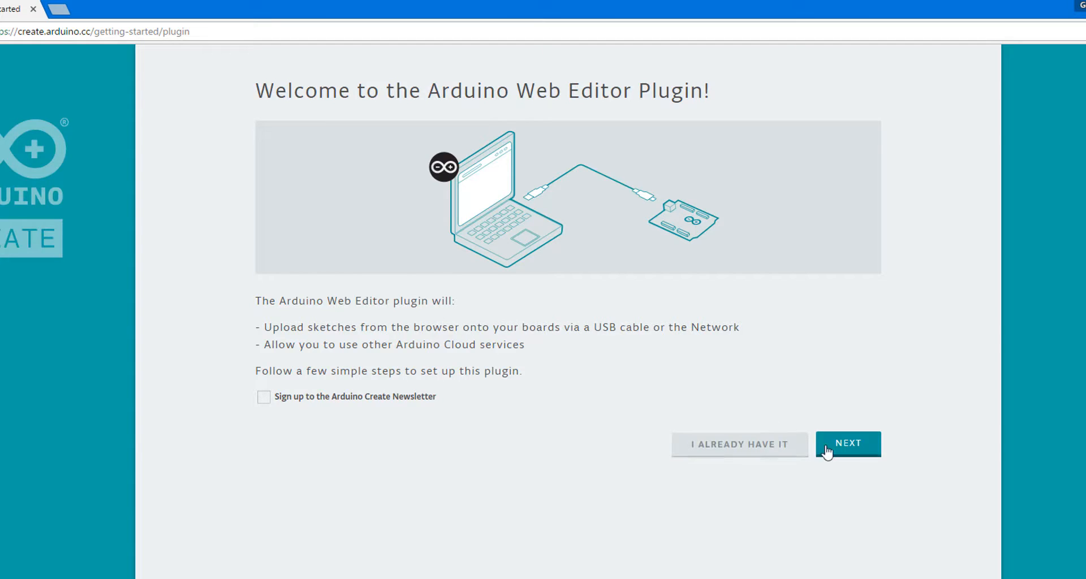
left_click(847, 444)
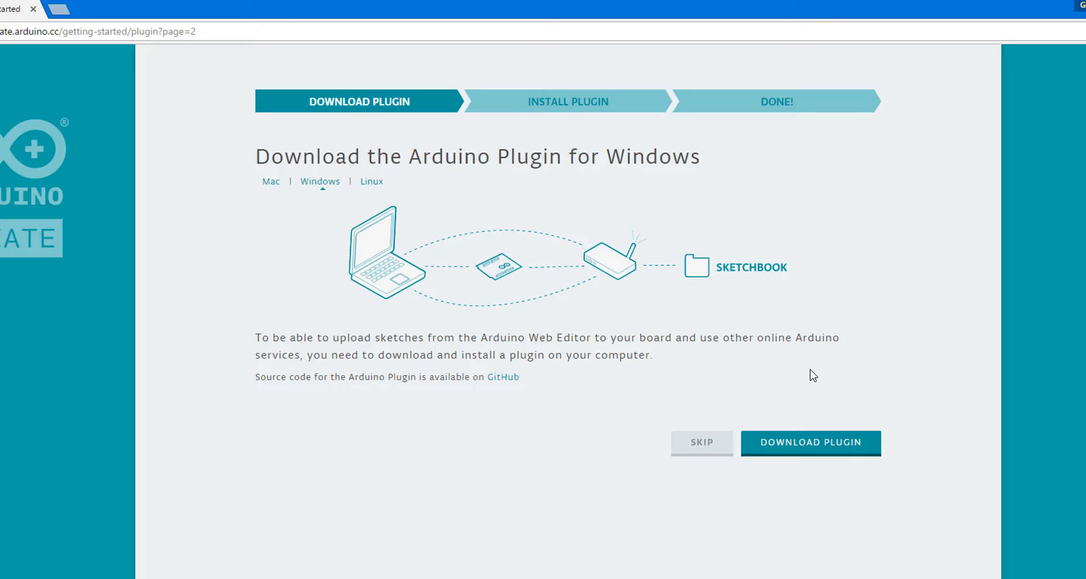
left_click(809, 442)
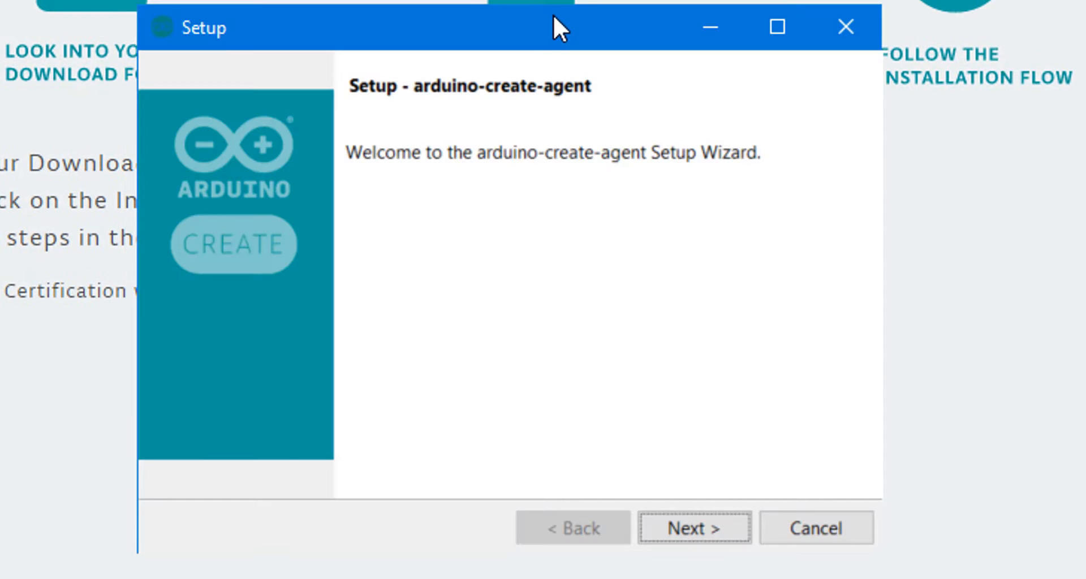
Run the arduino-create-agent installer with default folder, accepting license and certificate.
left_click(693, 527)
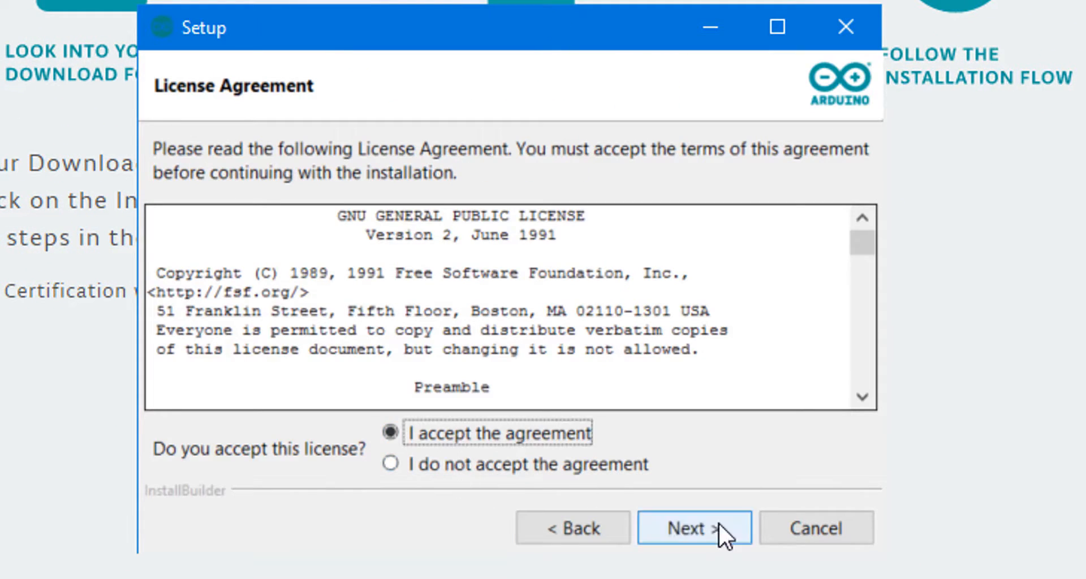
left_click(693, 528)
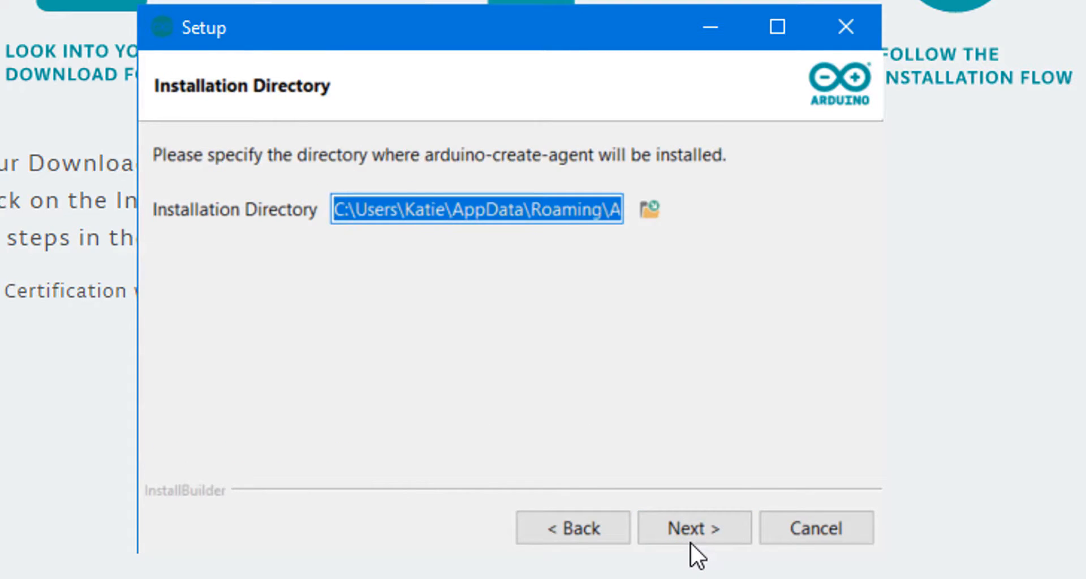
left_click(693, 527)
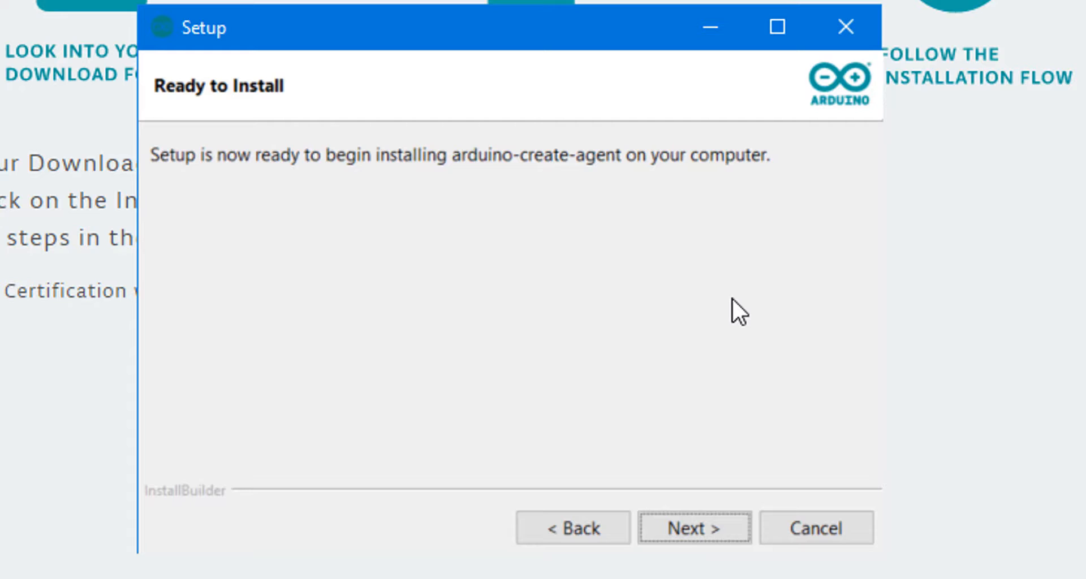
left_click(693, 527)
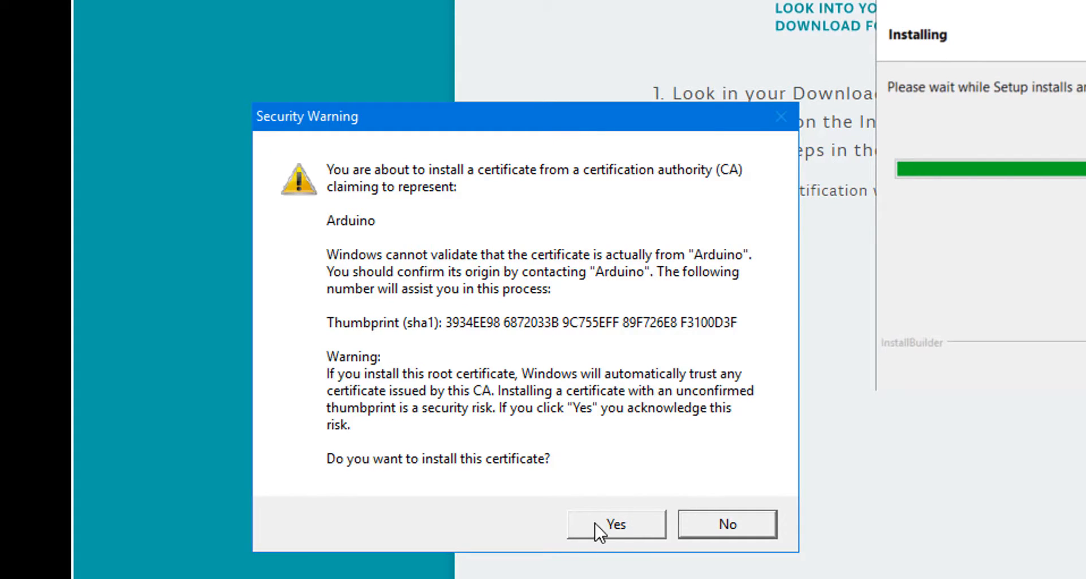
left_click(614, 524)
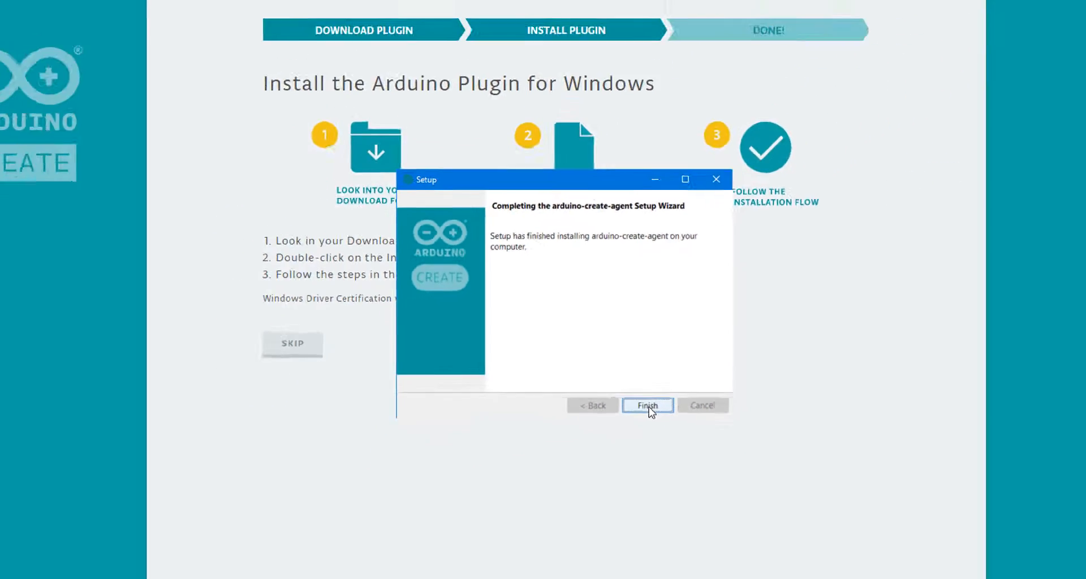
Finish the setup wizard and continue past the 'Plugin correctly installed!' page.
left_click(647, 406)
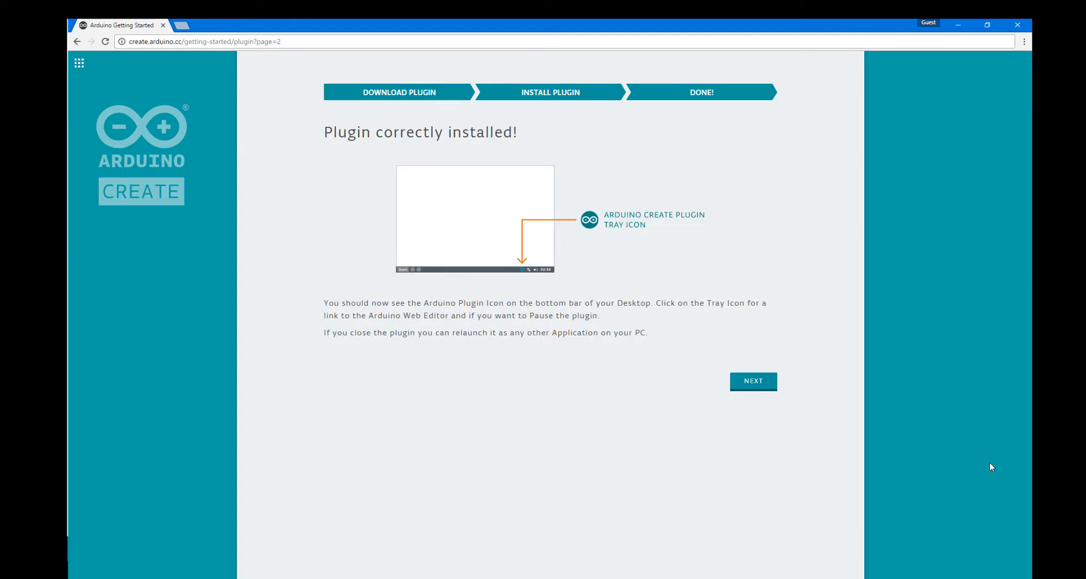
left_click(753, 381)
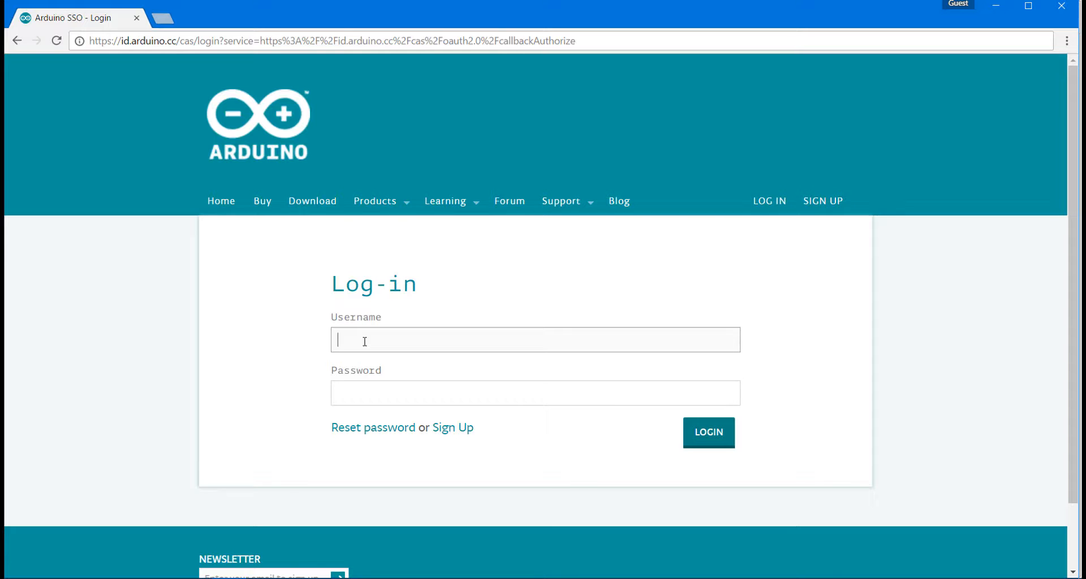
Log back in with the MakeCrateTeam username and password.
type("MakerCrate")
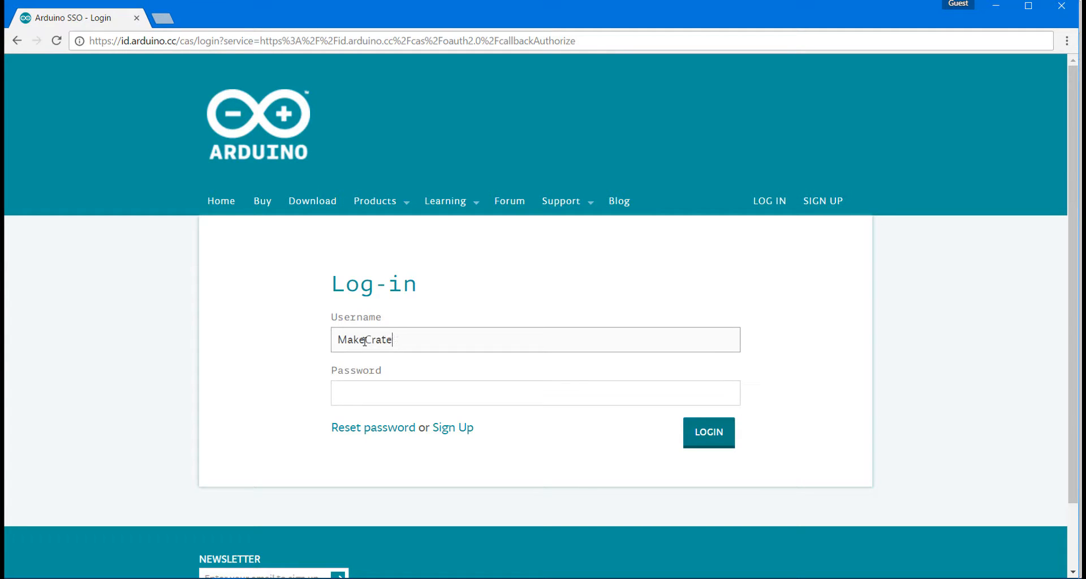
type("Team")
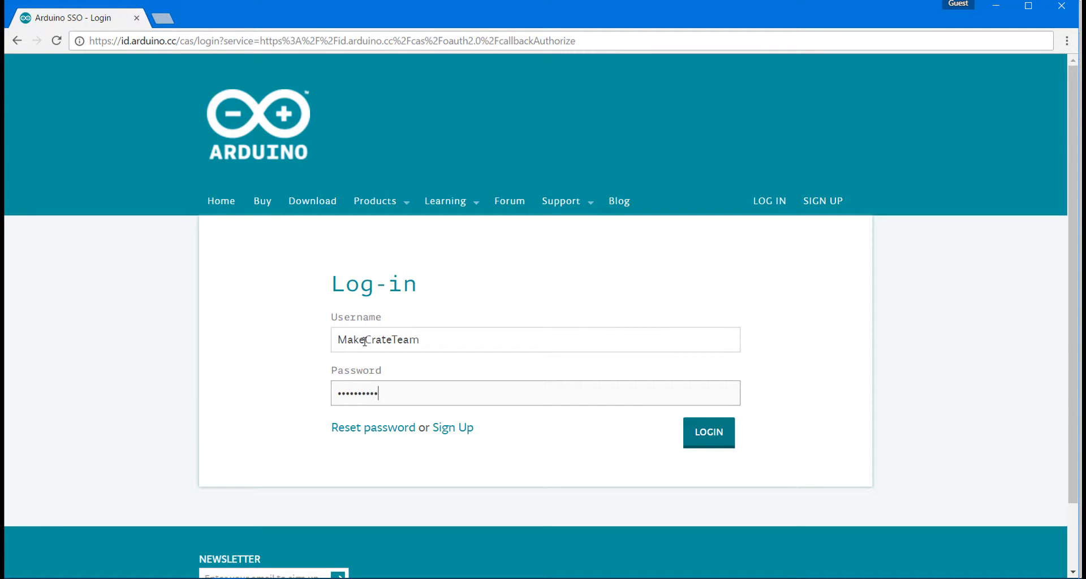
type("••")
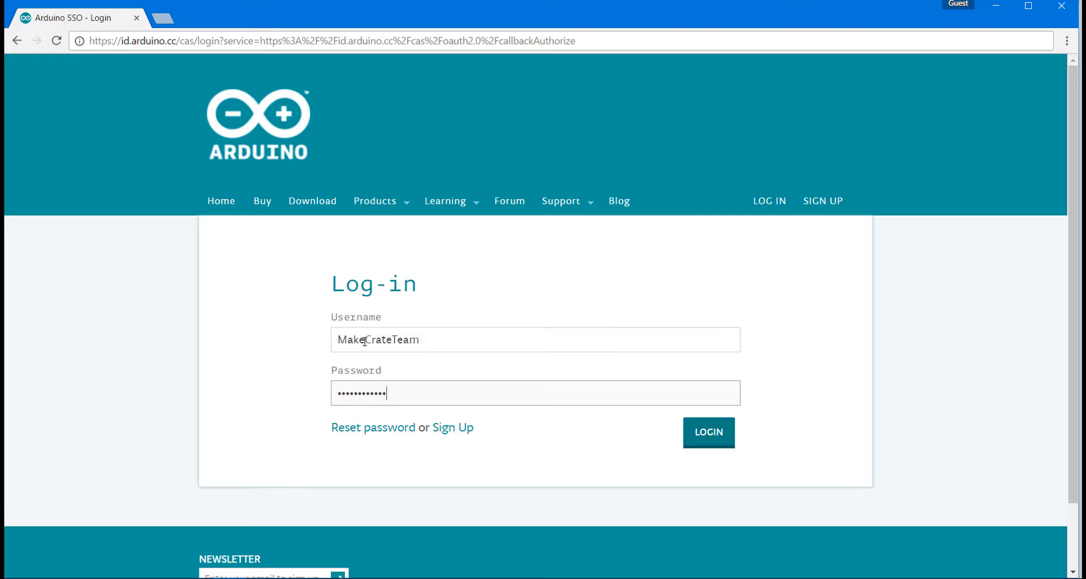
left_click(707, 432)
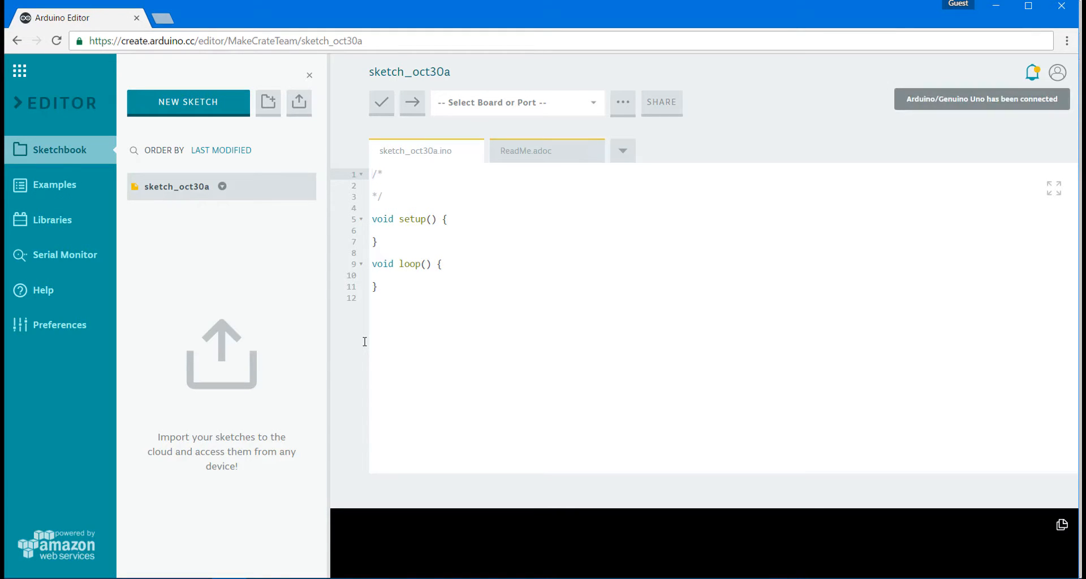
mouse_move(518, 527)
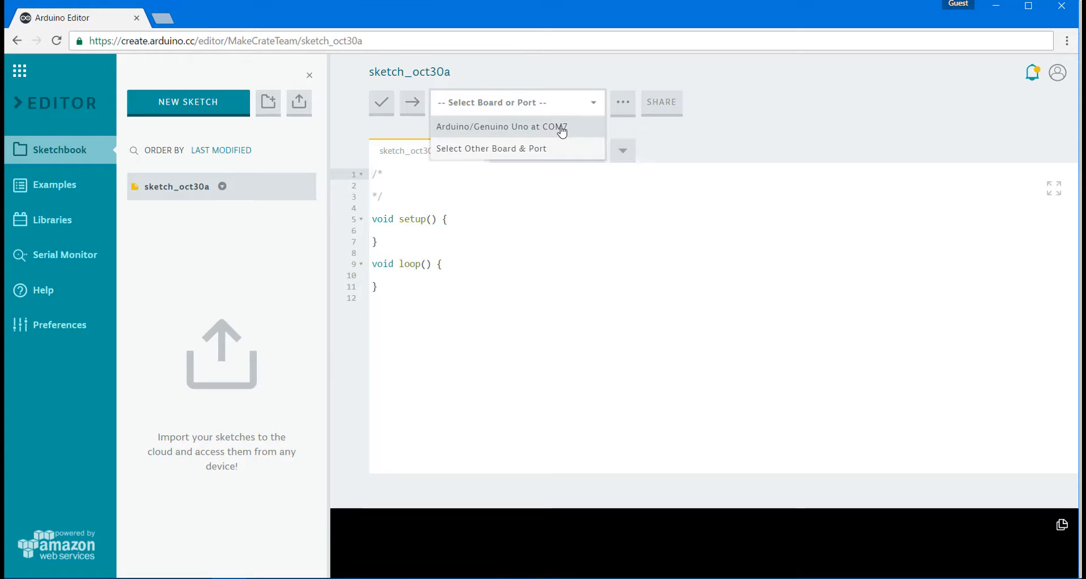
Select Arduino/Genuino Uno at COM7 from the board dropdown.
left_click(501, 127)
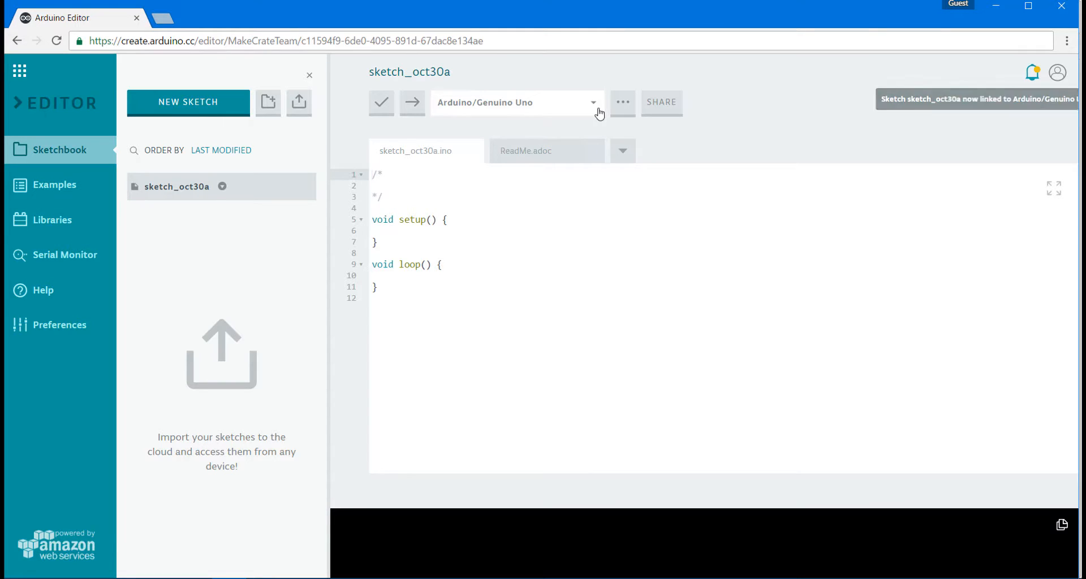
mouse_move(209, 274)
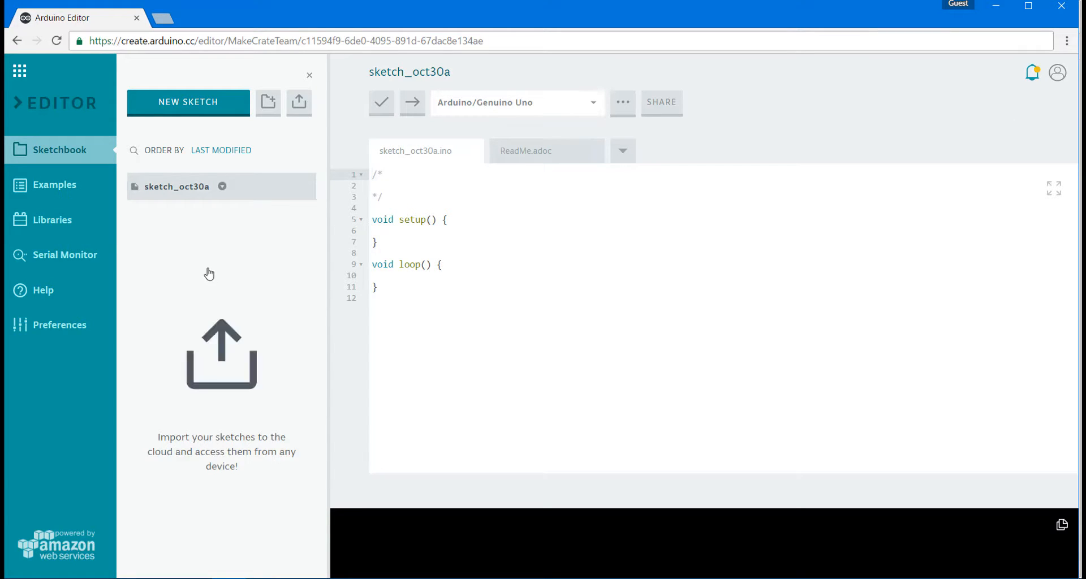
mouse_move(55, 185)
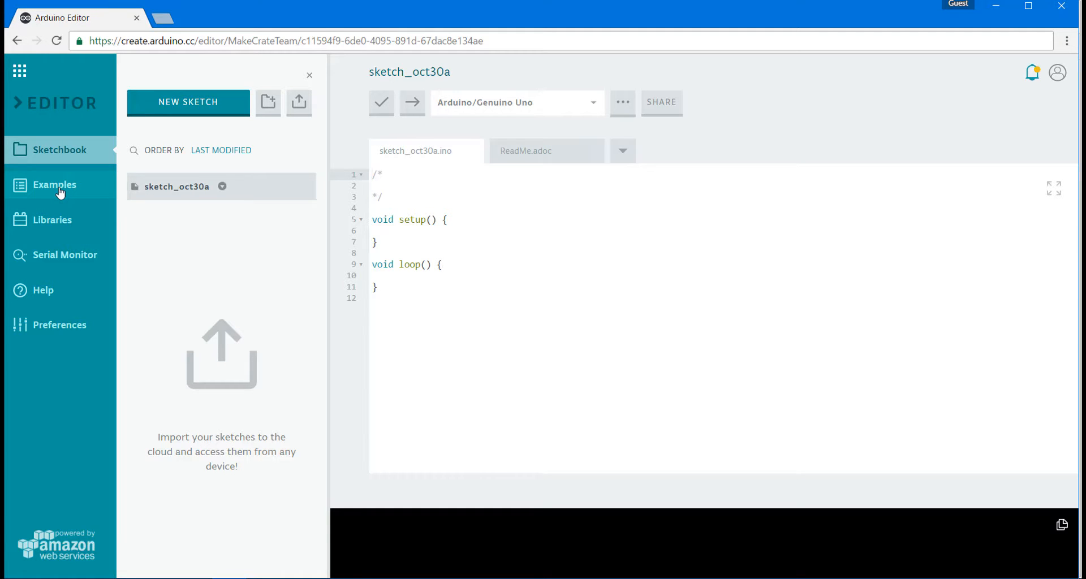
Open Examples > 01.BASICS > Blink and scroll through its code.
left_click(54, 185)
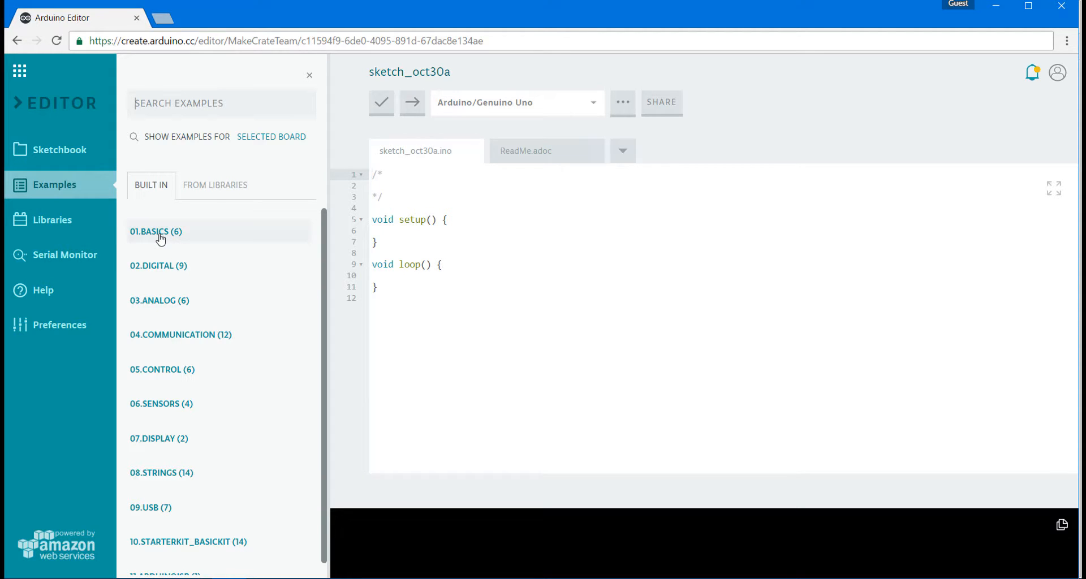
left_click(156, 232)
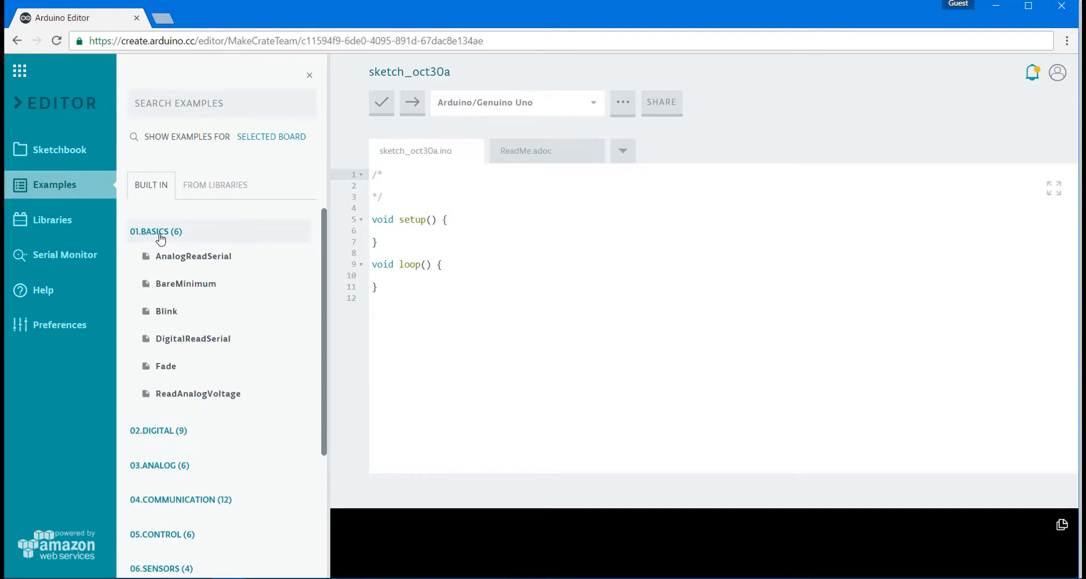
mouse_move(206, 289)
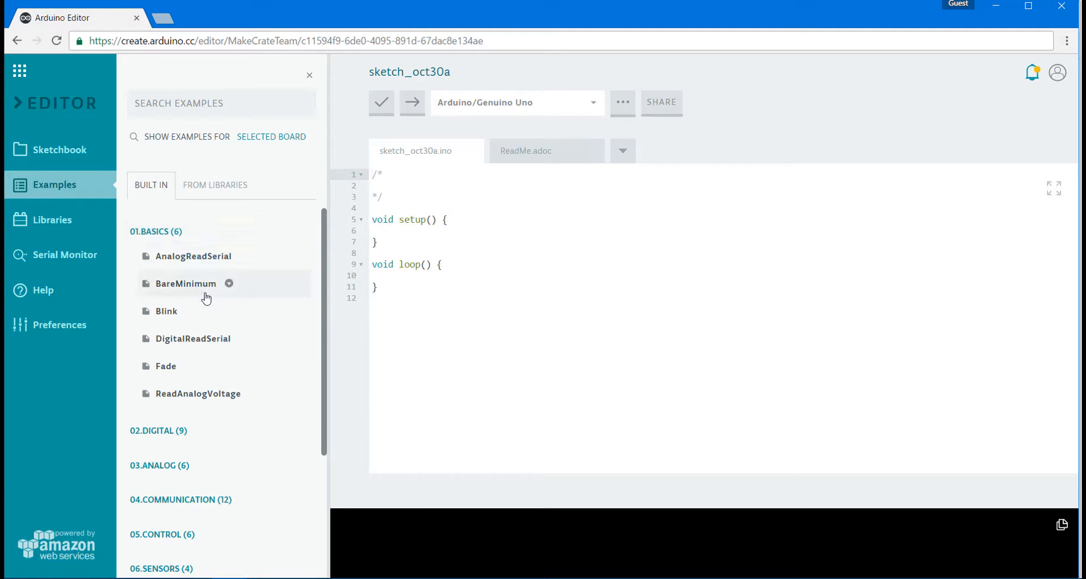
mouse_move(171, 315)
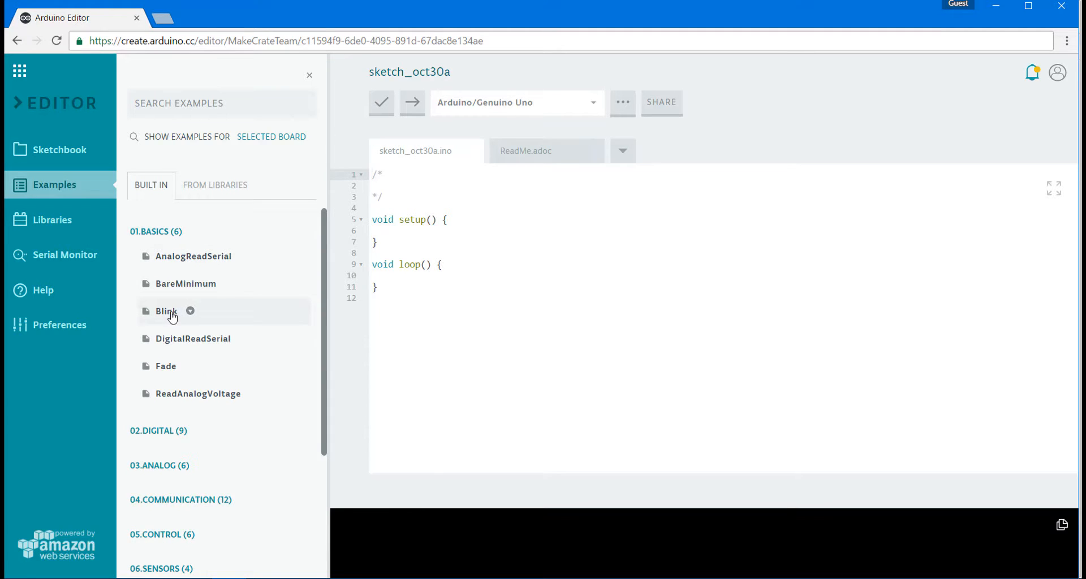
left_click(166, 310)
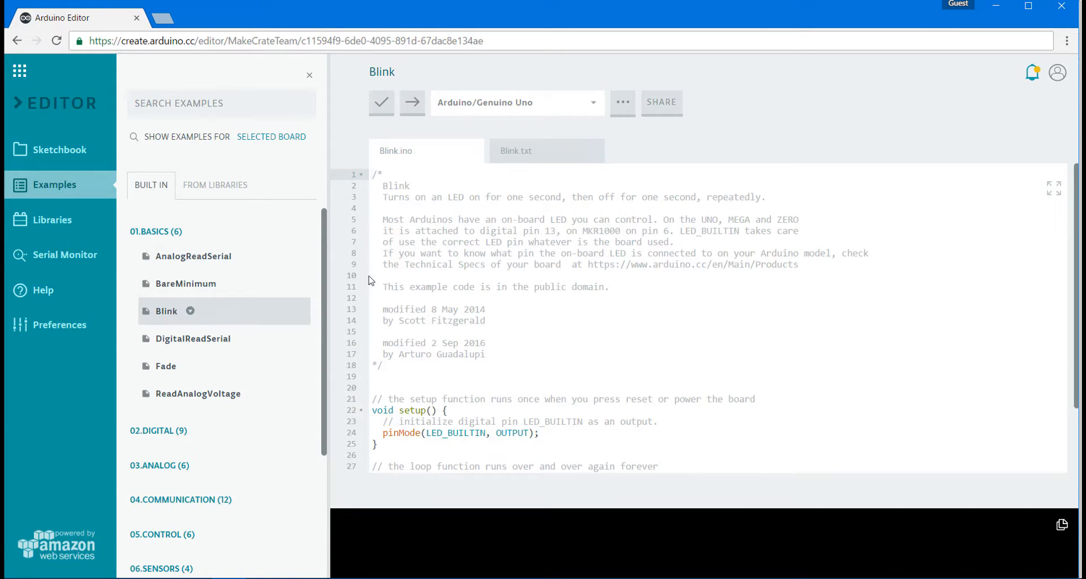
scroll("down", 3)
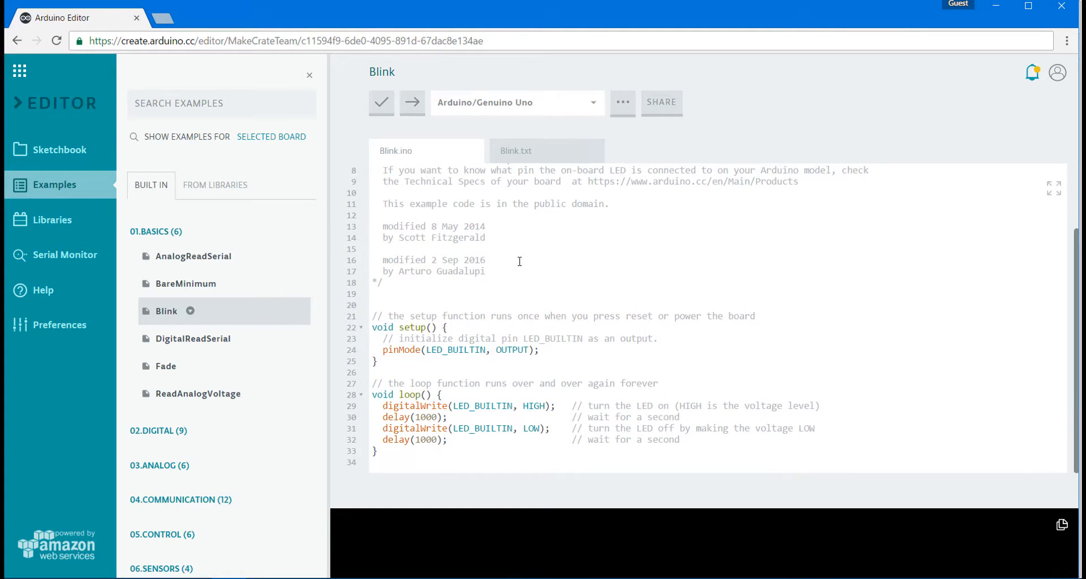
scroll("up", 3)
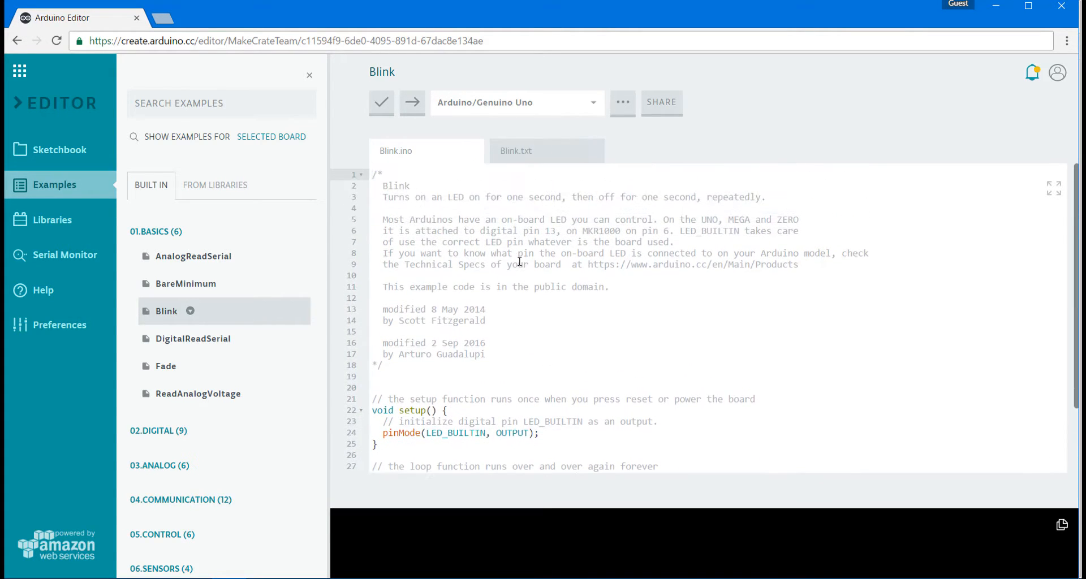
scroll("down", 3)
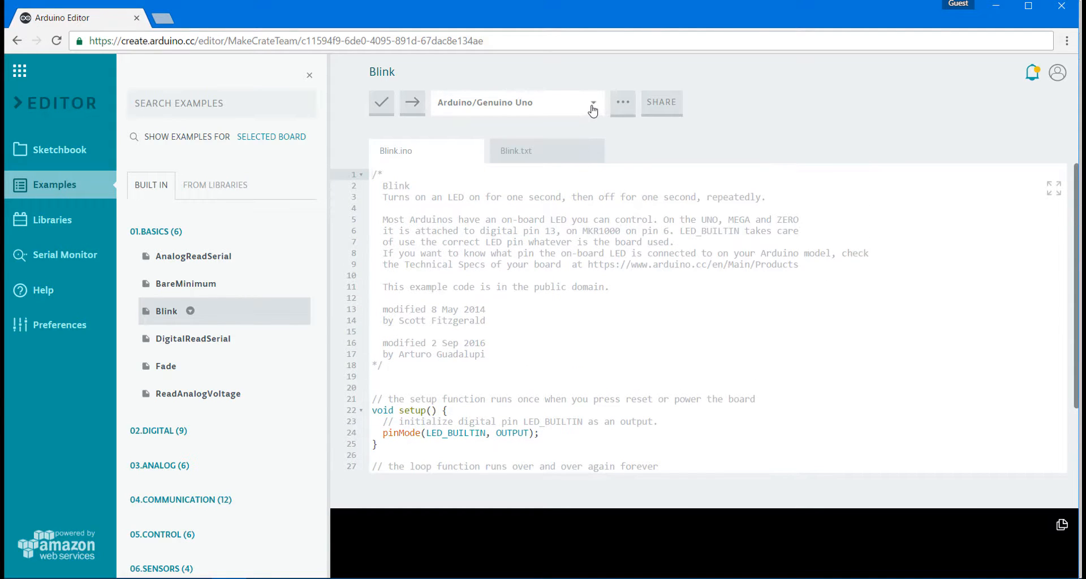
Upload the Blink sketch to the Arduino Uno board from the web editor.
left_click(592, 102)
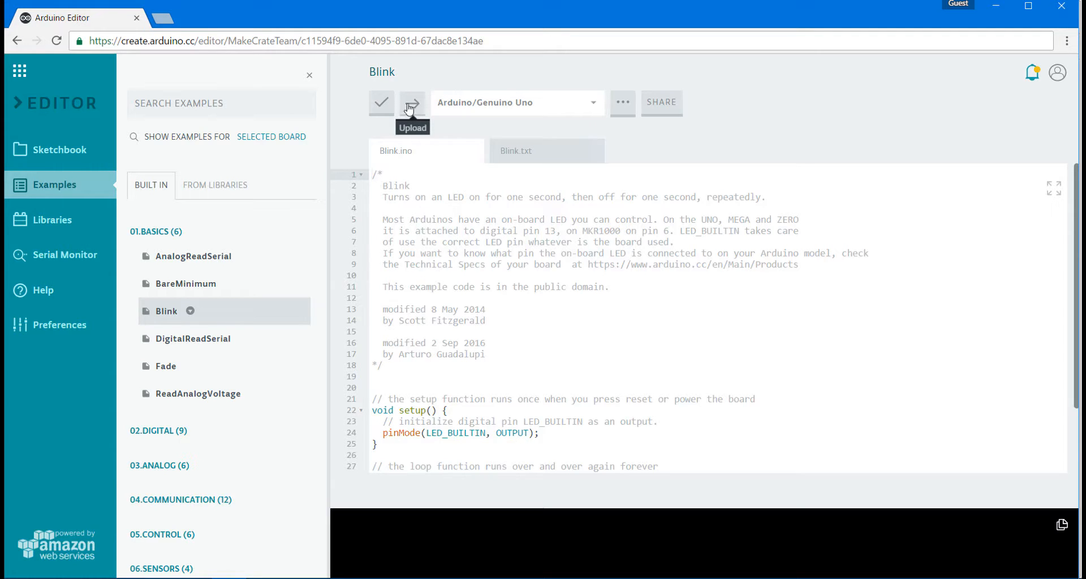
mouse_move(381, 103)
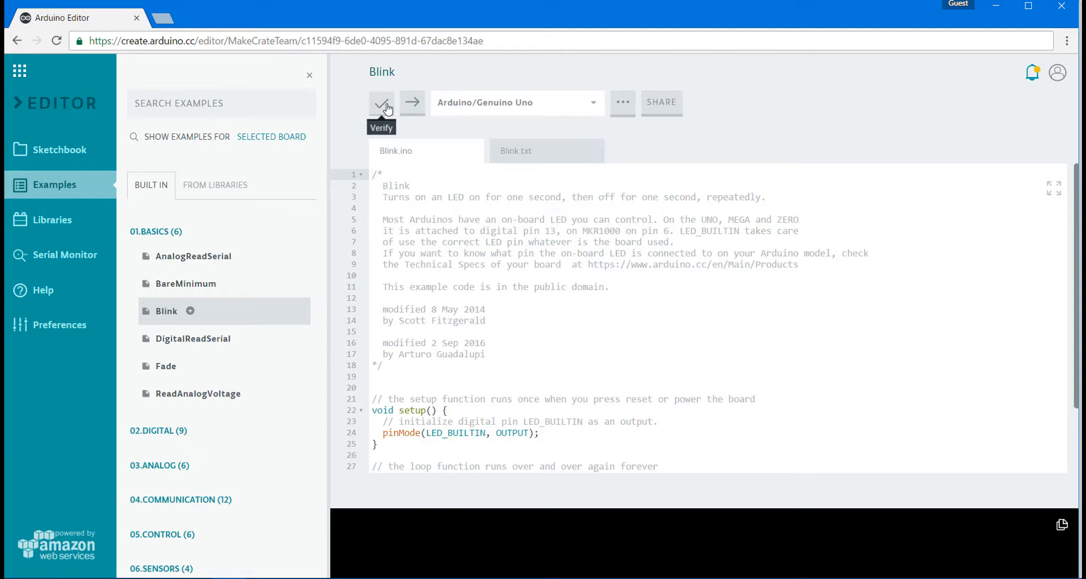
mouse_move(413, 102)
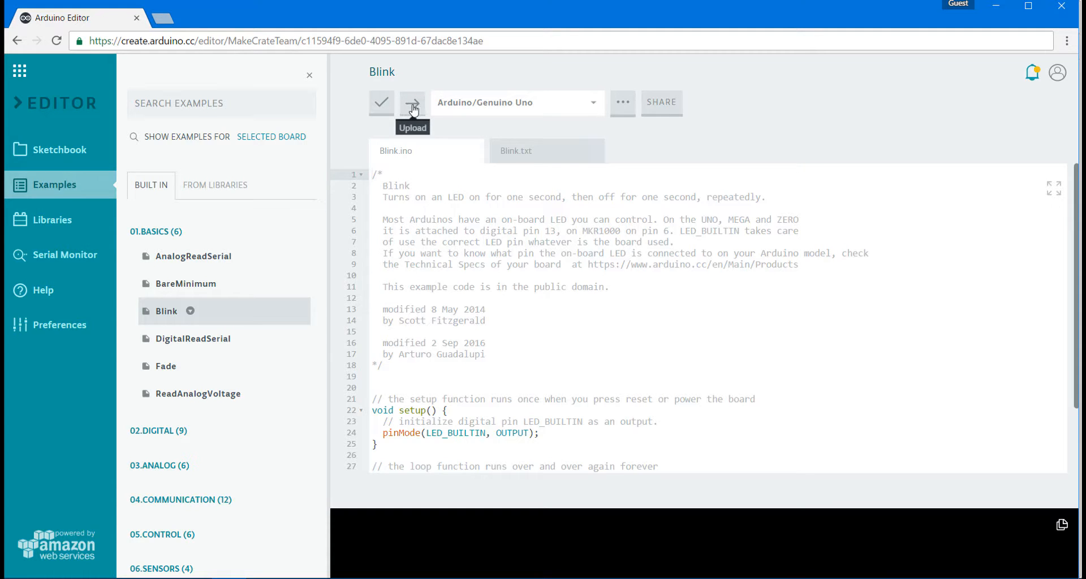
left_click(412, 102)
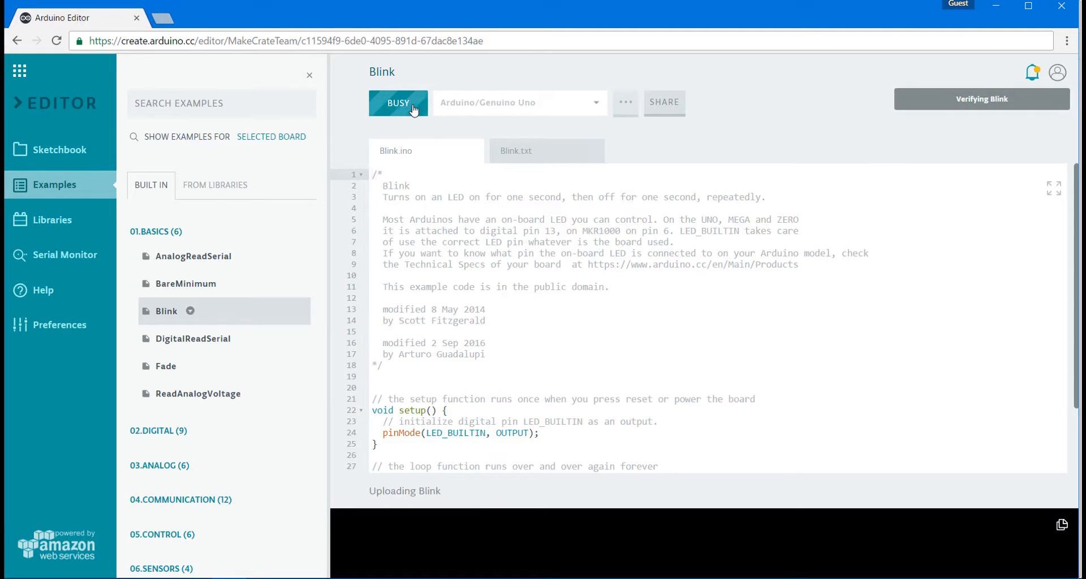